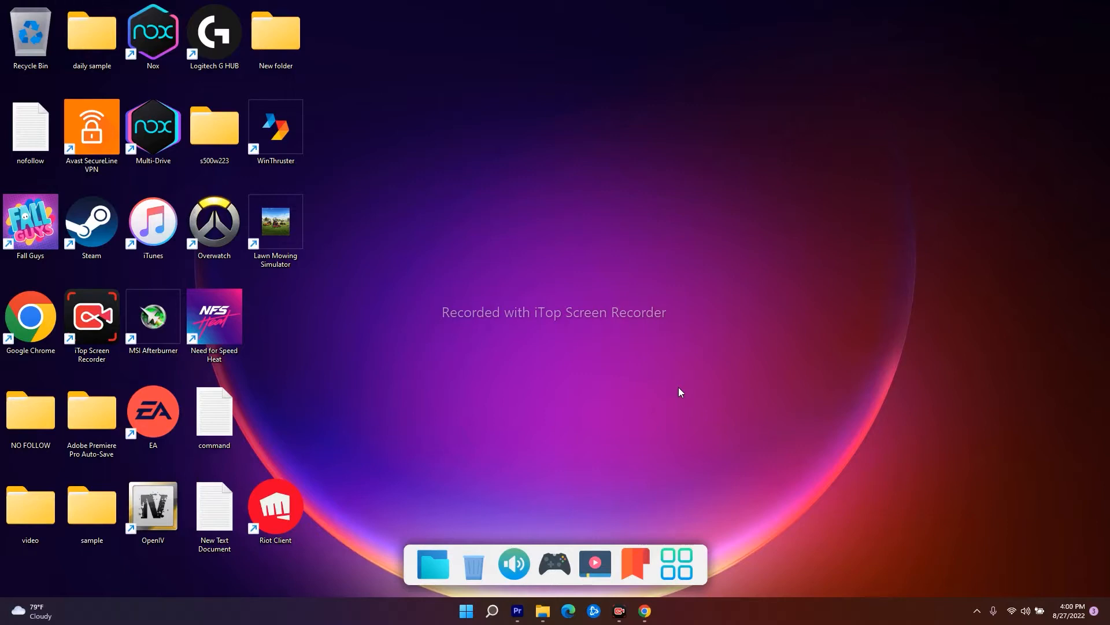
pyautogui.moveTo(617, 361)
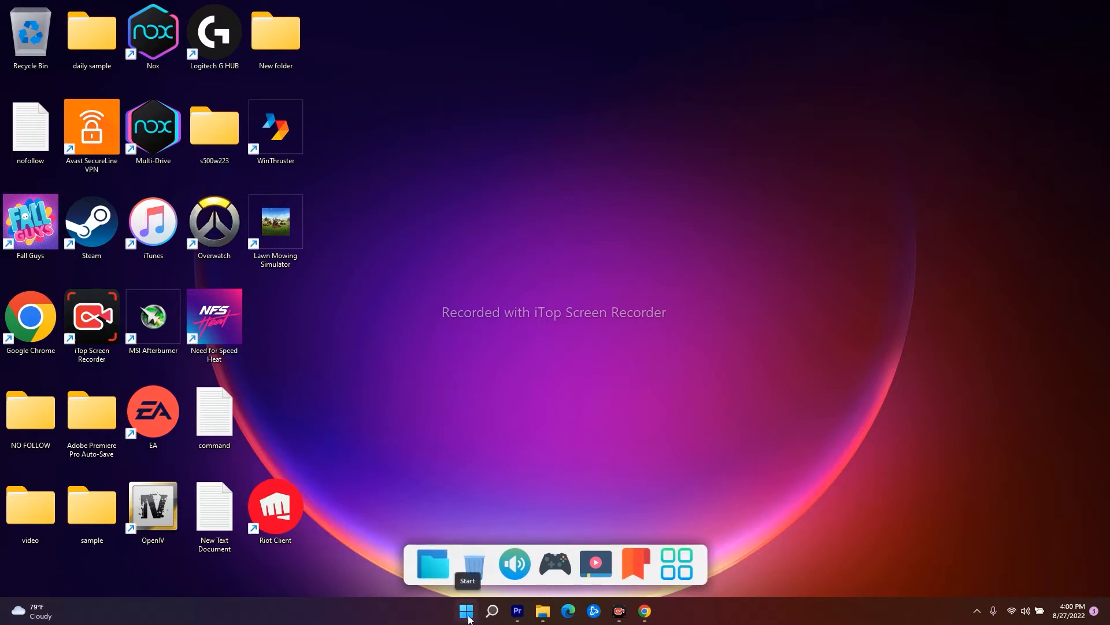
# Step: Reach the Default graphics settings page under System > Display > Graphics in Settings
pyautogui.rightClick(466, 611)
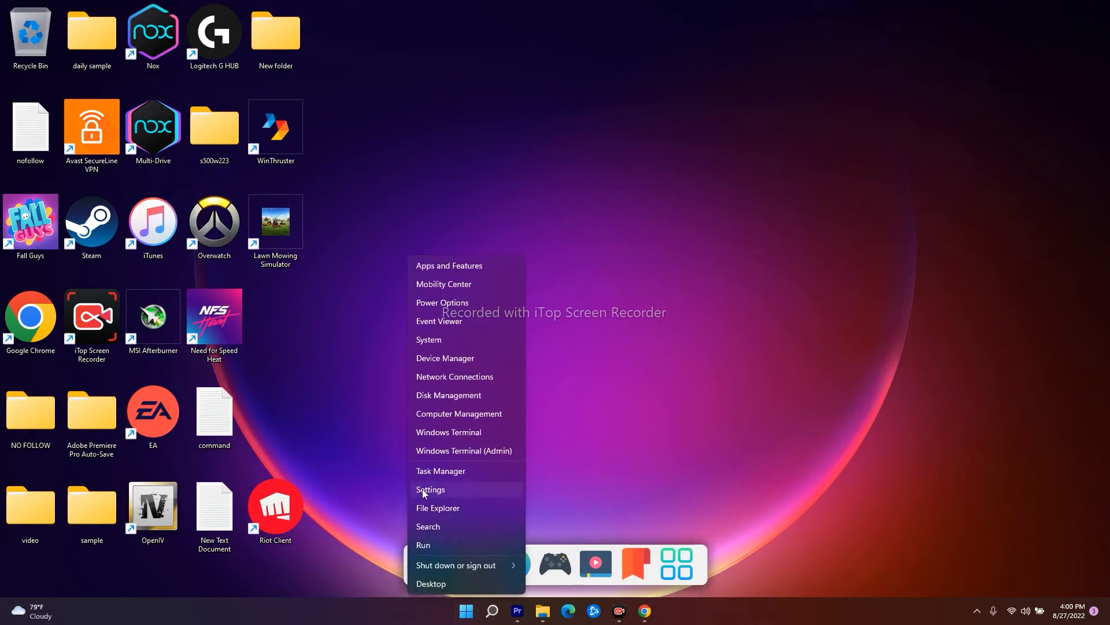
pyautogui.click(430, 489)
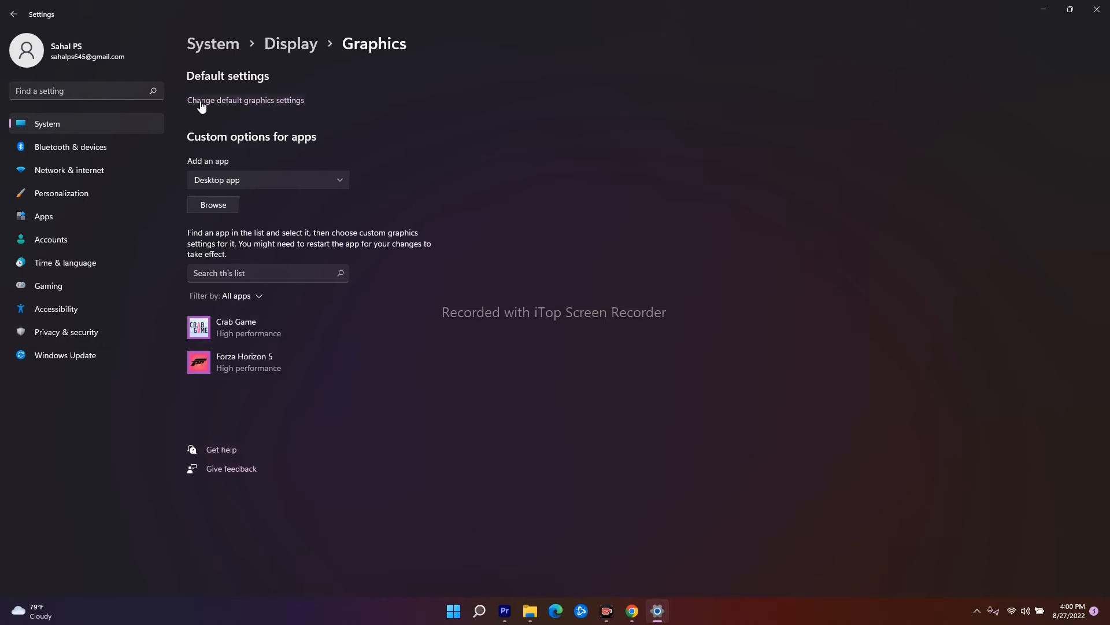
pyautogui.moveTo(207, 78)
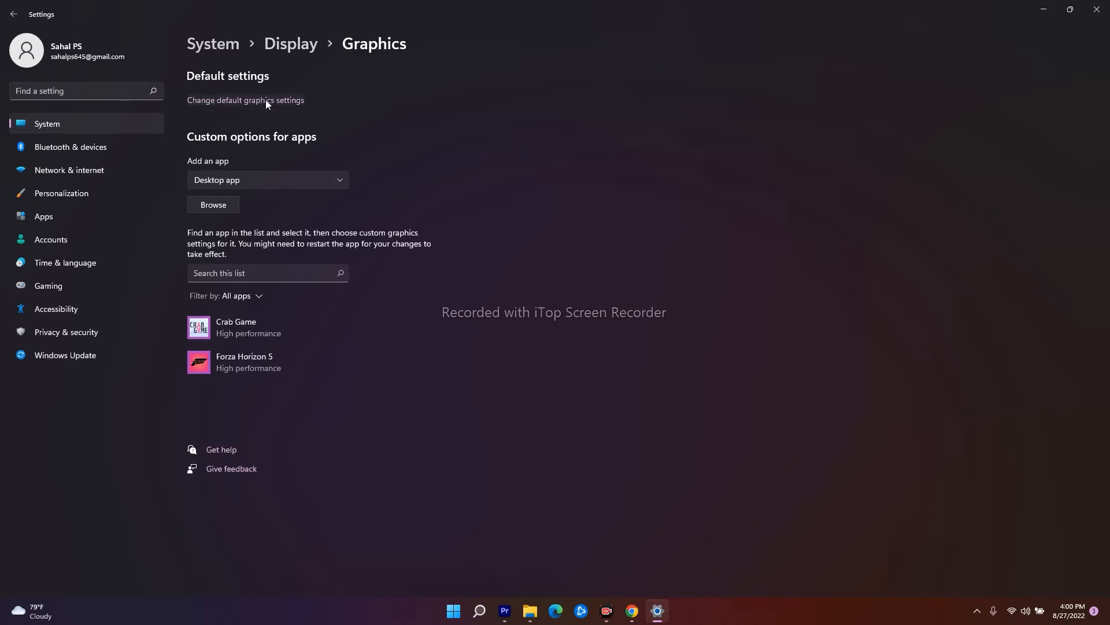
pyautogui.click(246, 100)
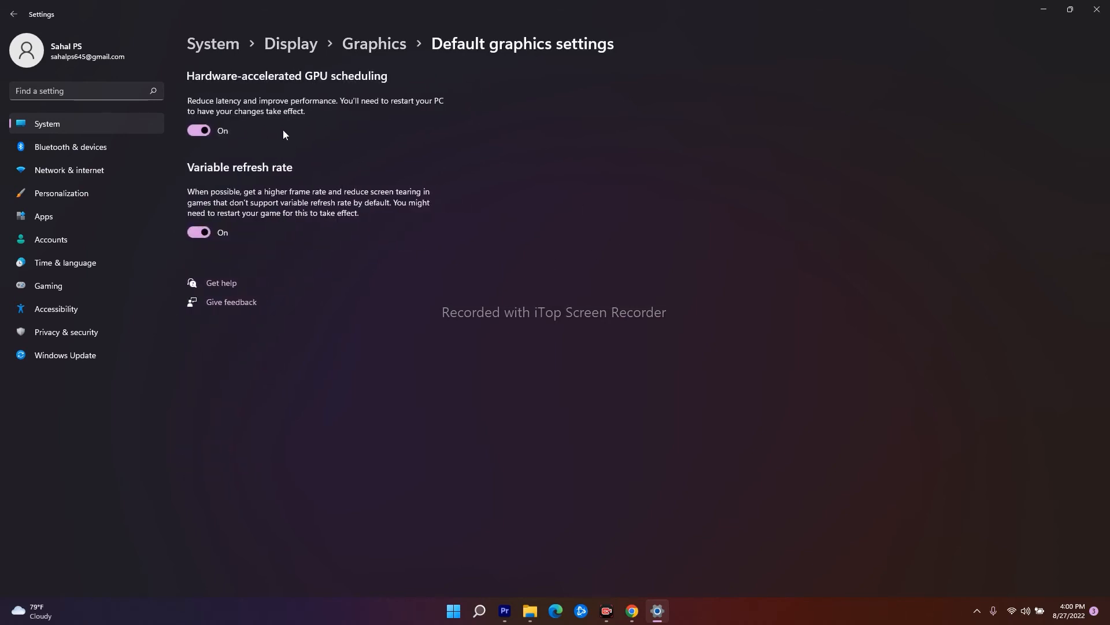
pyautogui.moveTo(326, 83)
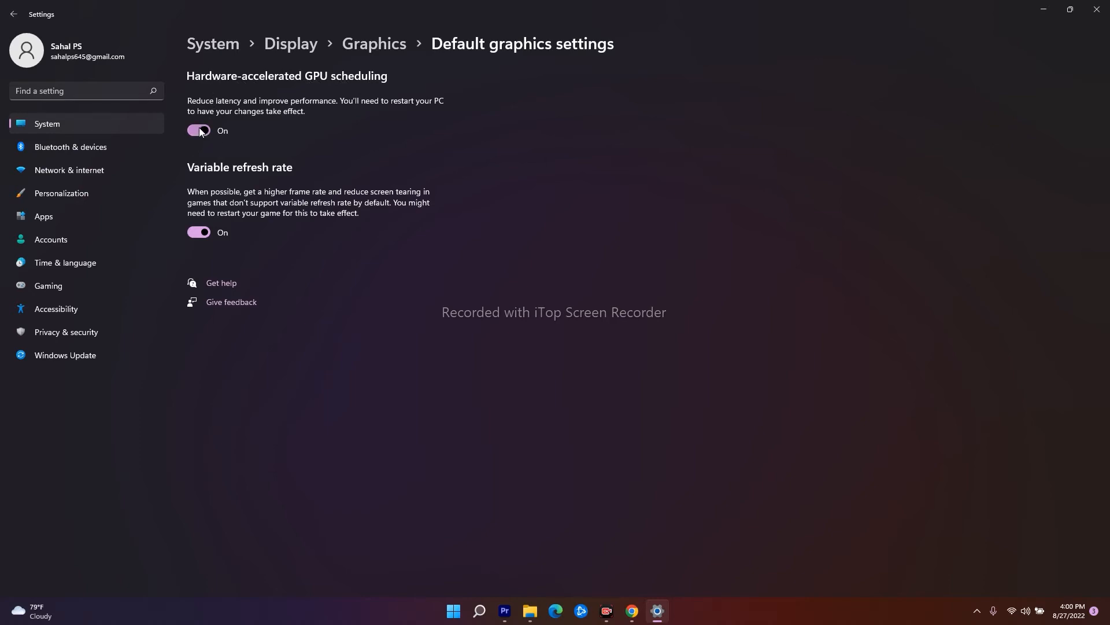
# Step: Switch Hardware-accelerated GPU scheduling Off, leaving a restart-required notice
pyautogui.click(197, 131)
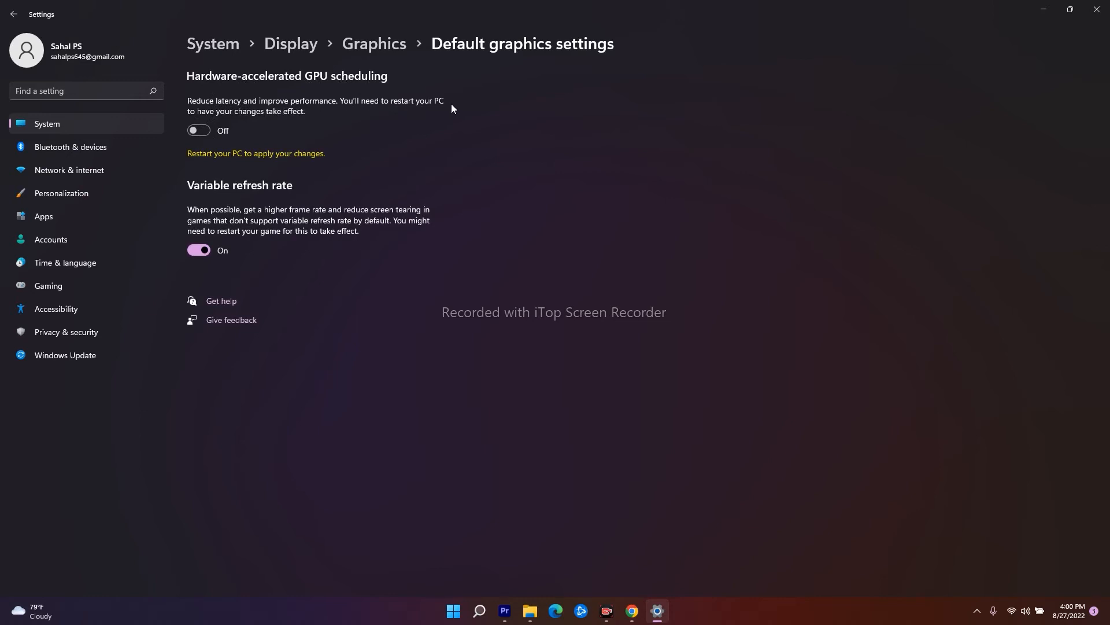
pyautogui.moveTo(251, 154)
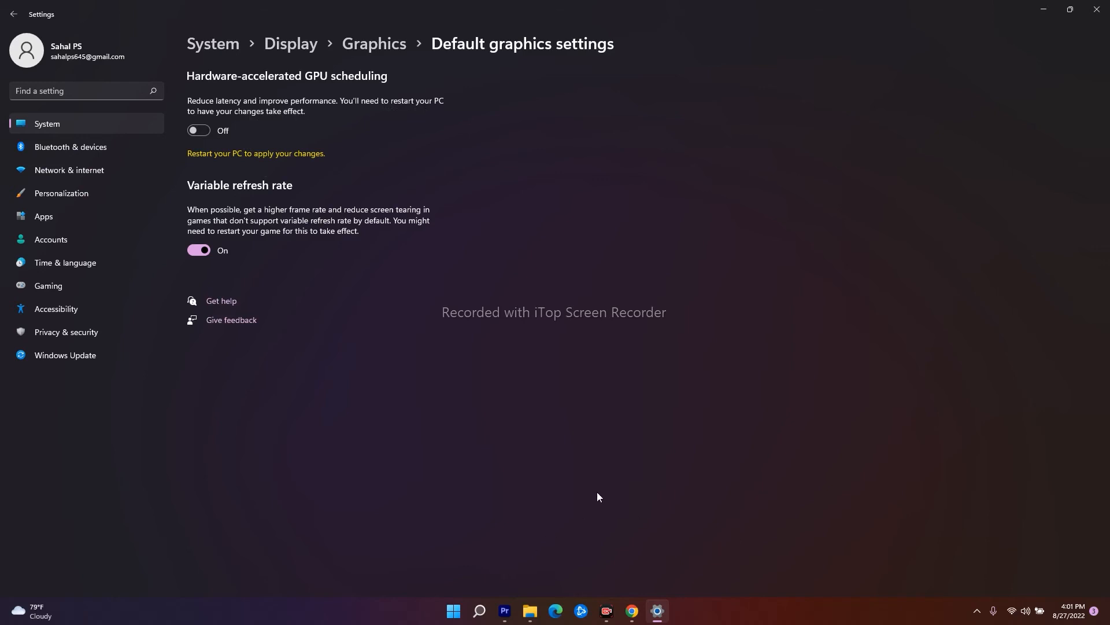
pyautogui.moveTo(308, 227)
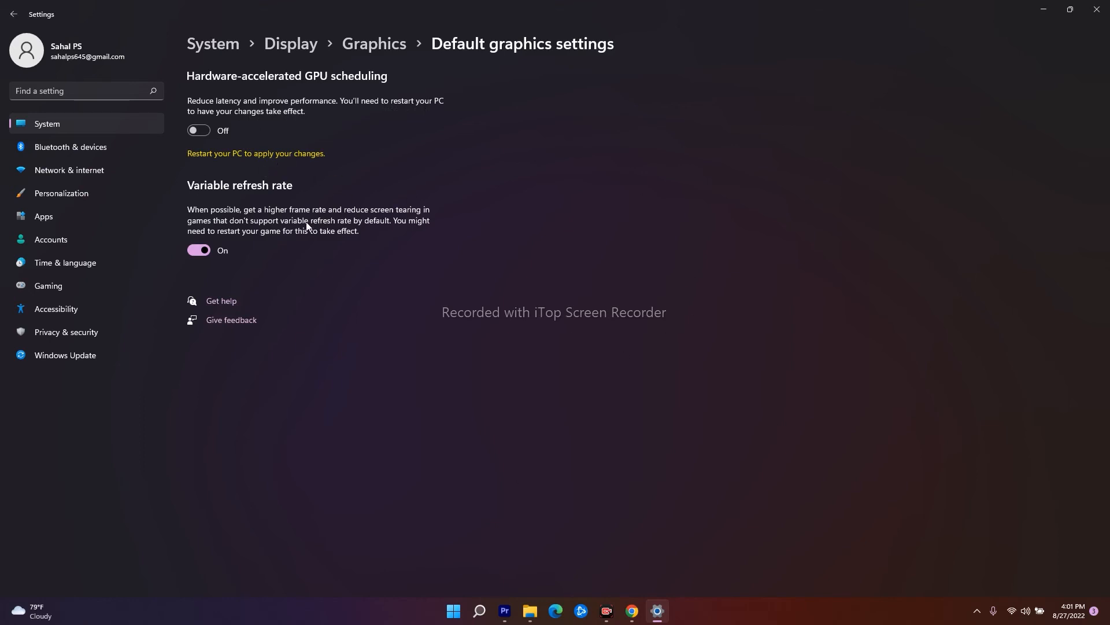
pyautogui.moveTo(579, 205)
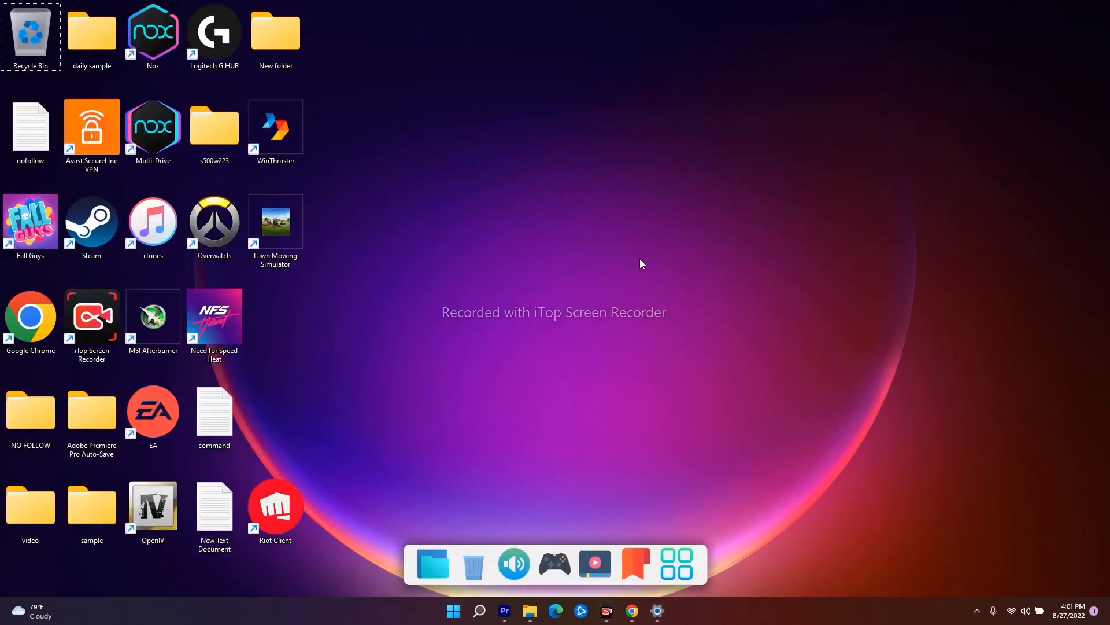
pyautogui.moveTo(964, 280)
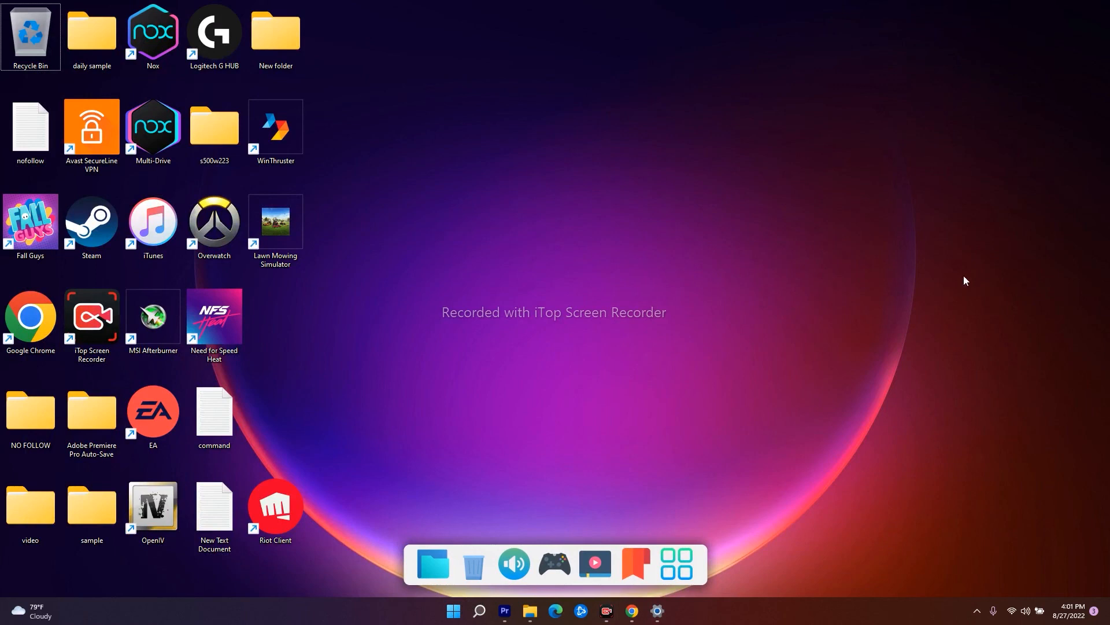
pyautogui.moveTo(768, 459)
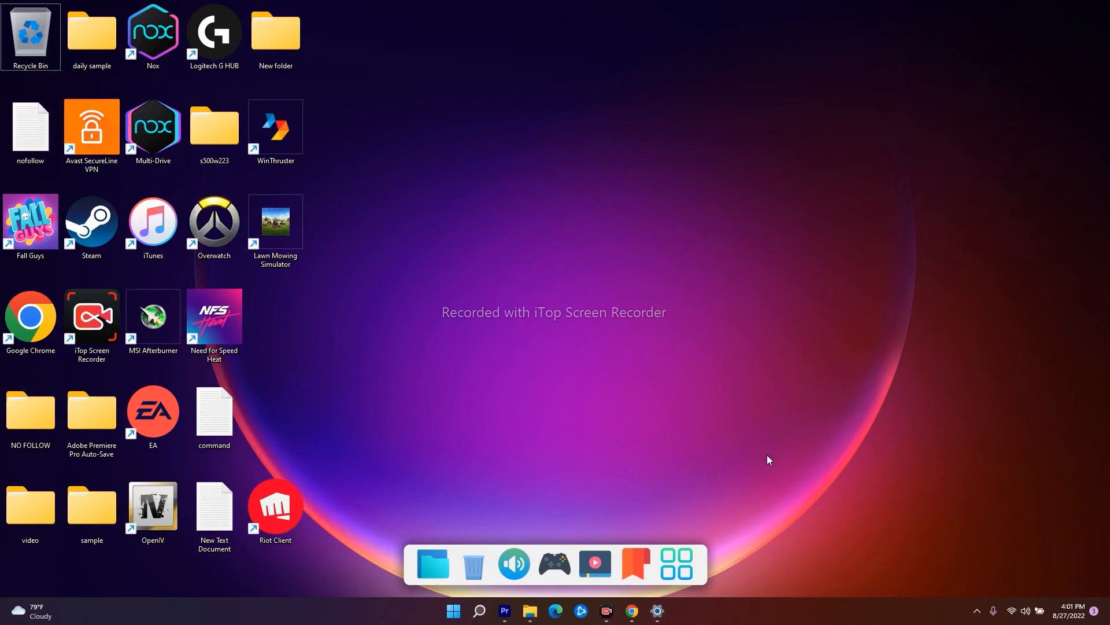
pyautogui.moveTo(996, 416)
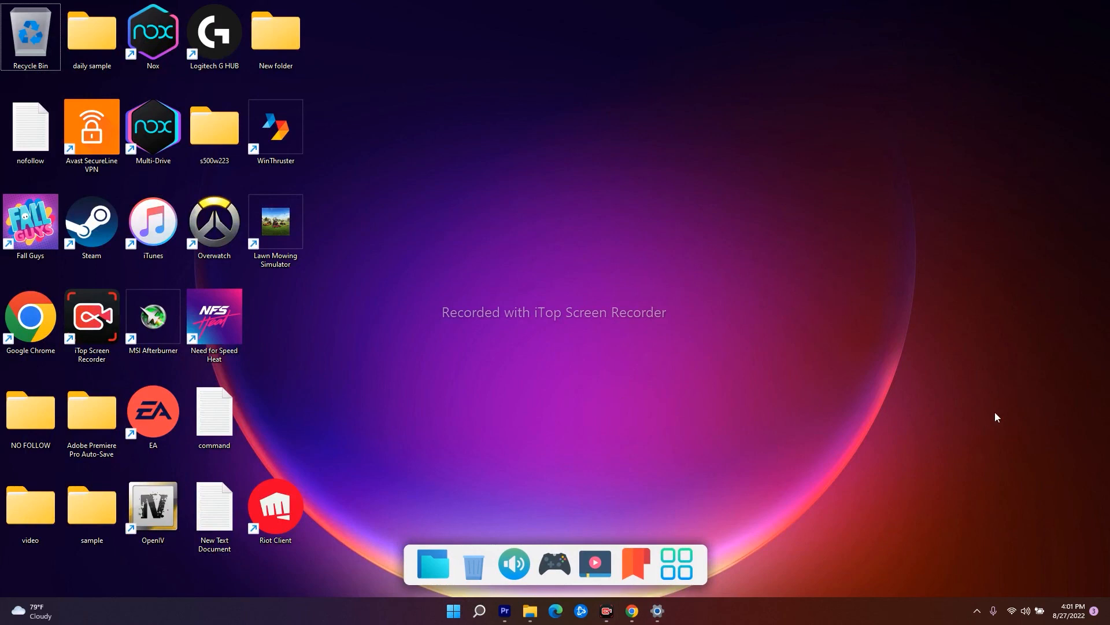